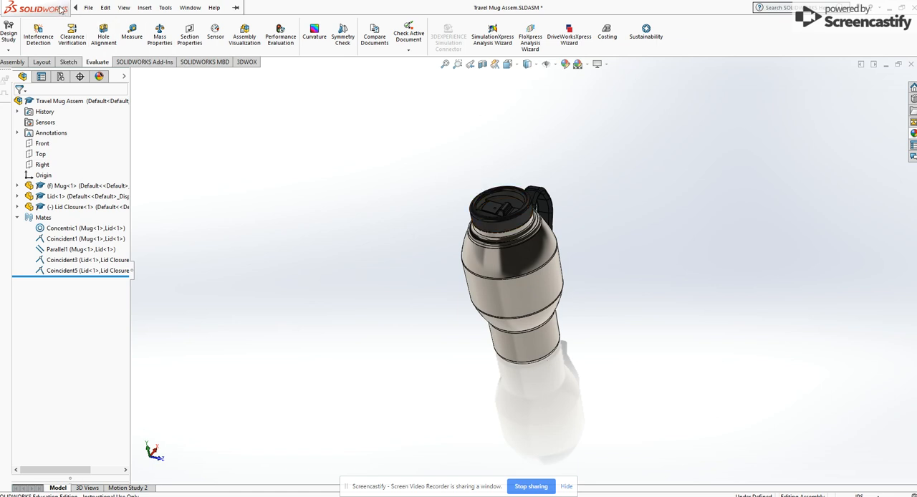
- Start a new 3D sketch (3DSketch2) in the travel mug assembly from the Insert menu
left_click(144, 7)
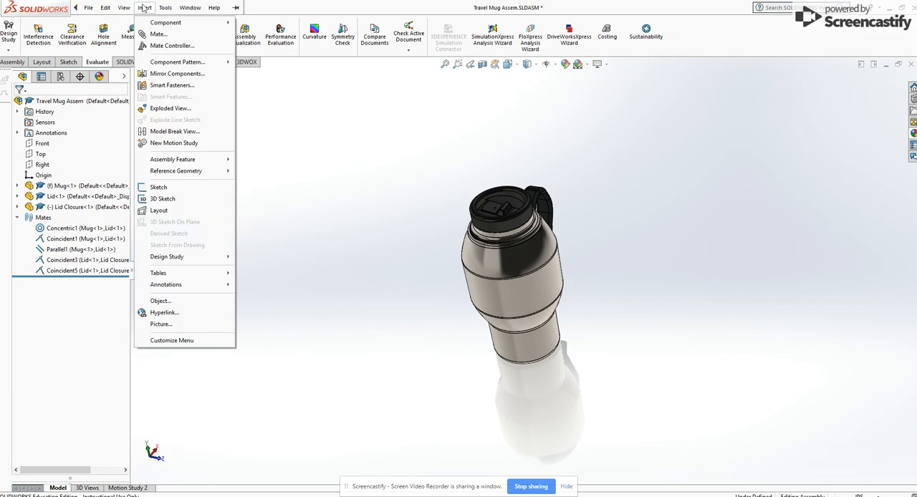
left_click(163, 199)
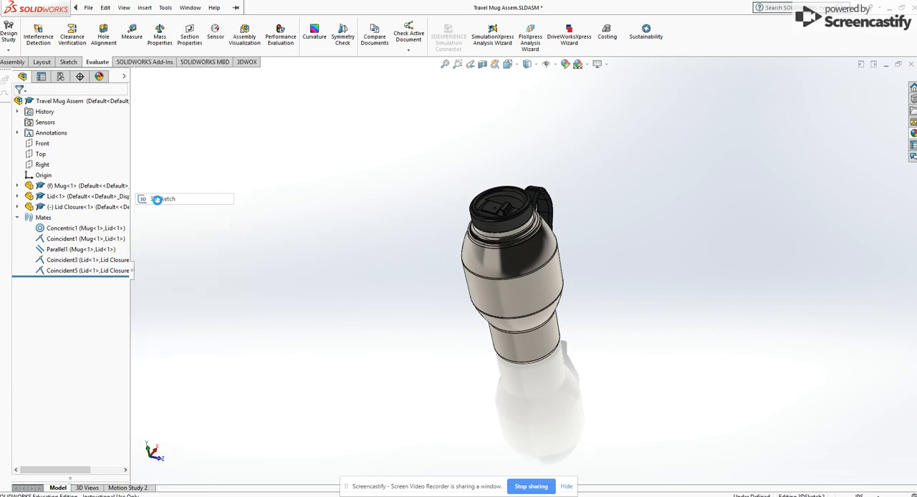
left_click(143, 199)
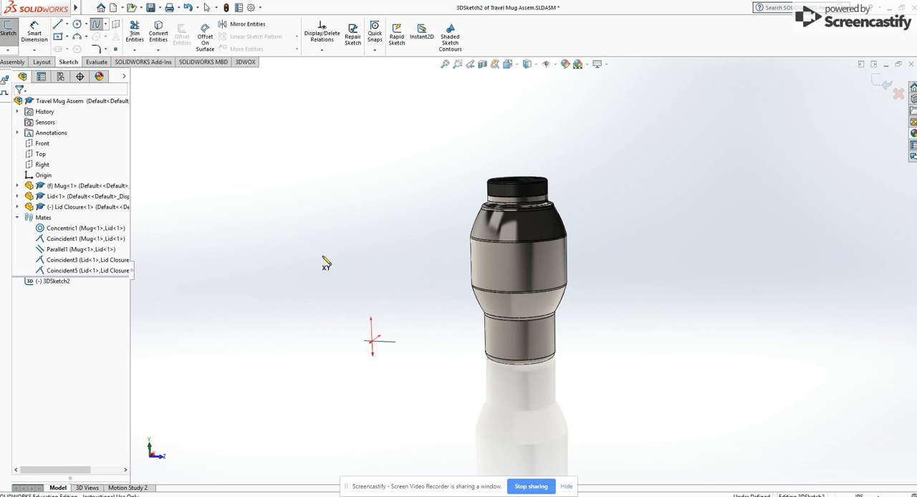
mouse_move(343, 332)
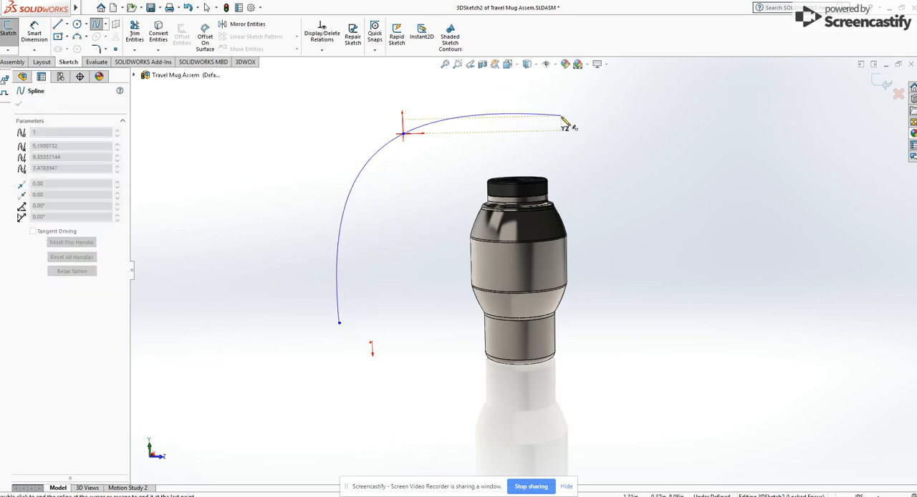
- Add the next spline point so the camera path rises beside the mug
left_click_drag(559, 122, 688, 218)
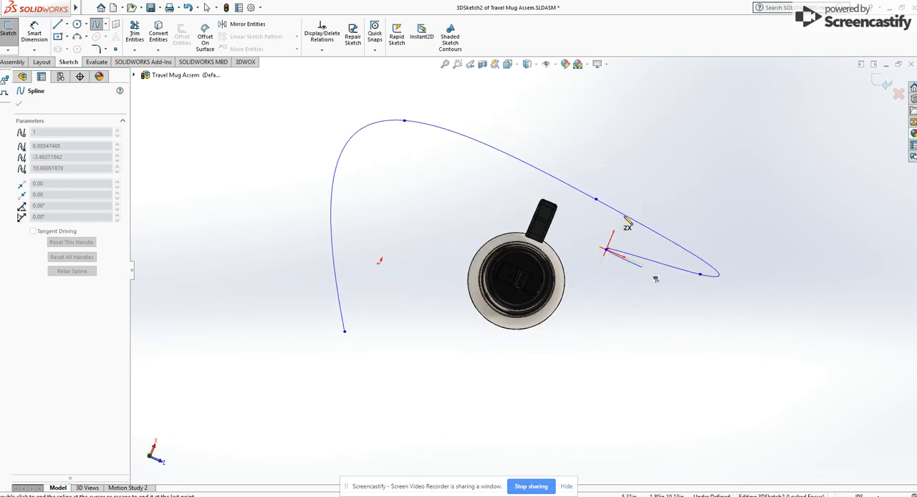
- Wind the spline over the top, below and around the mug, ending with a point beside it
left_click_drag(608, 249, 627, 136)
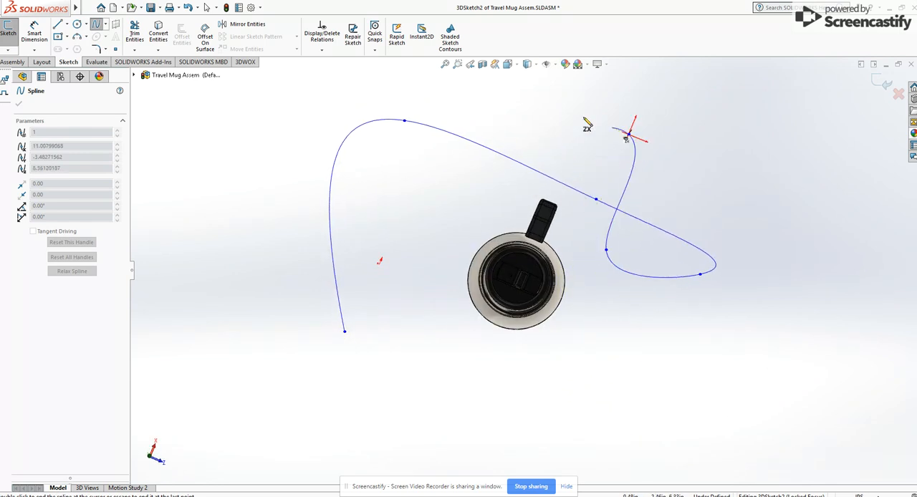
left_click_drag(628, 136, 516, 104)
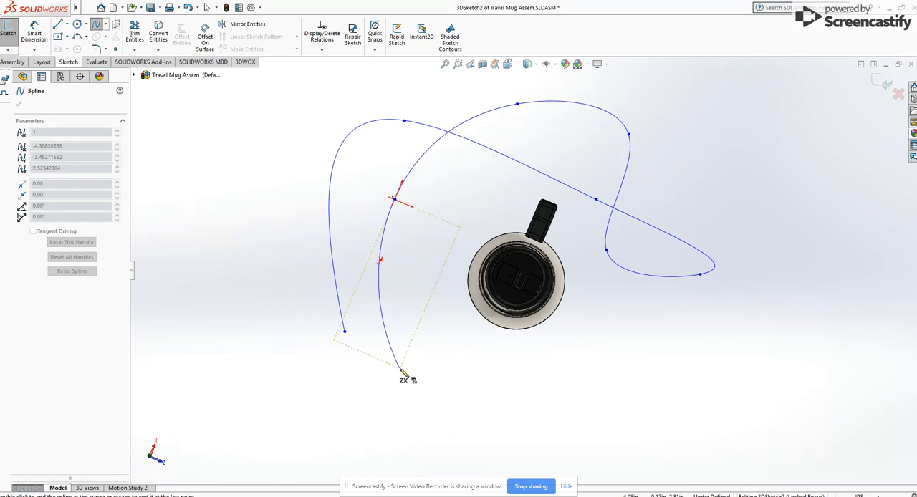
left_click_drag(405, 380, 667, 433)
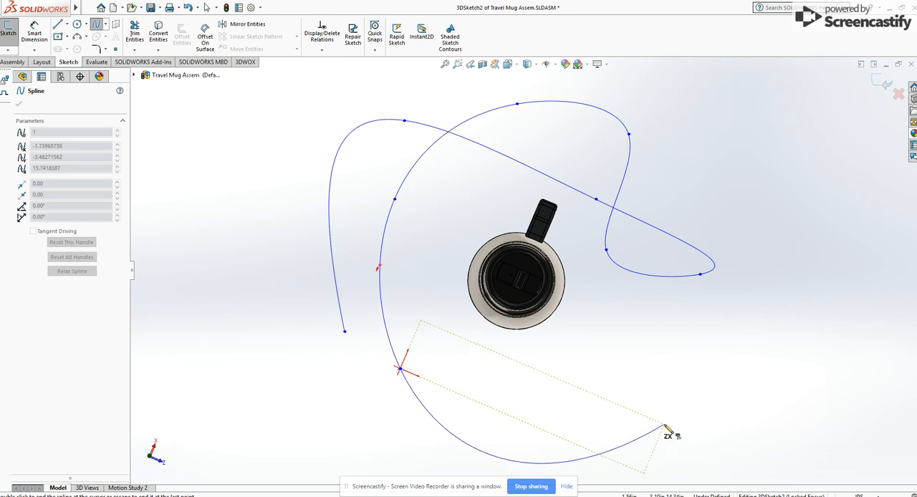
left_click_drag(666, 430, 752, 272)
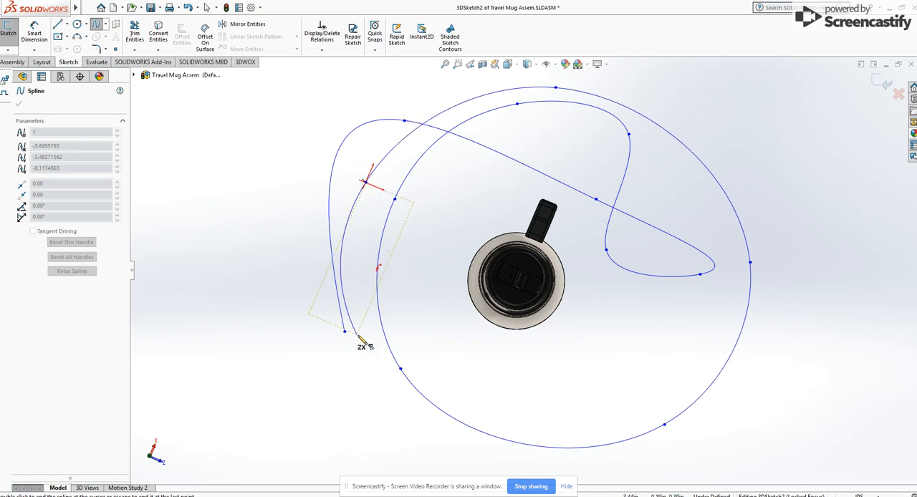
left_click_drag(361, 339, 426, 276)
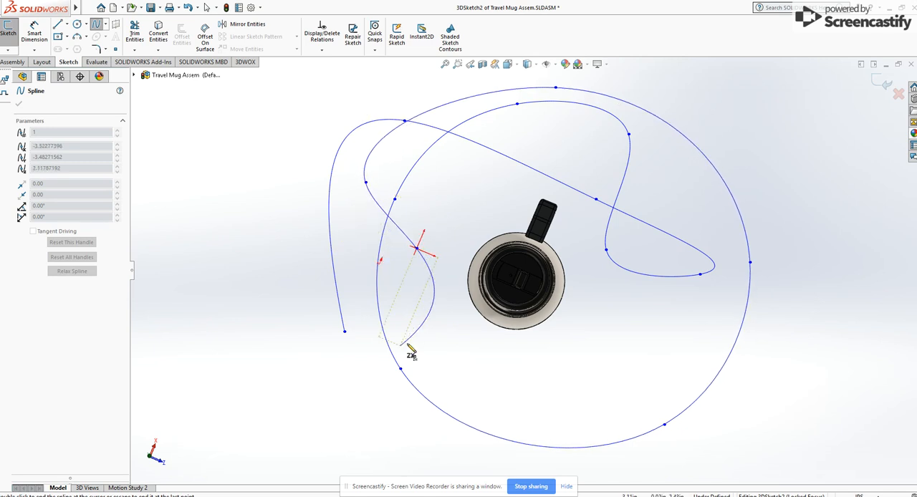
left_click_drag(411, 355, 247, 157)
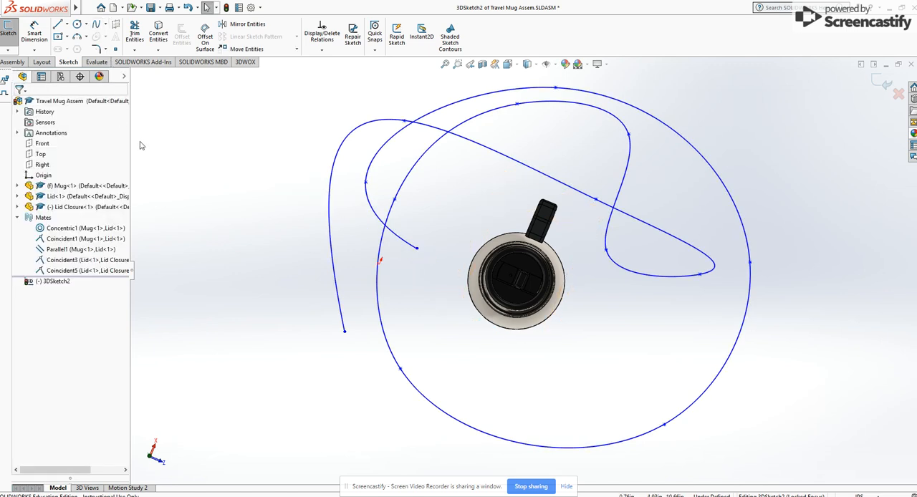
mouse_move(177, 147)
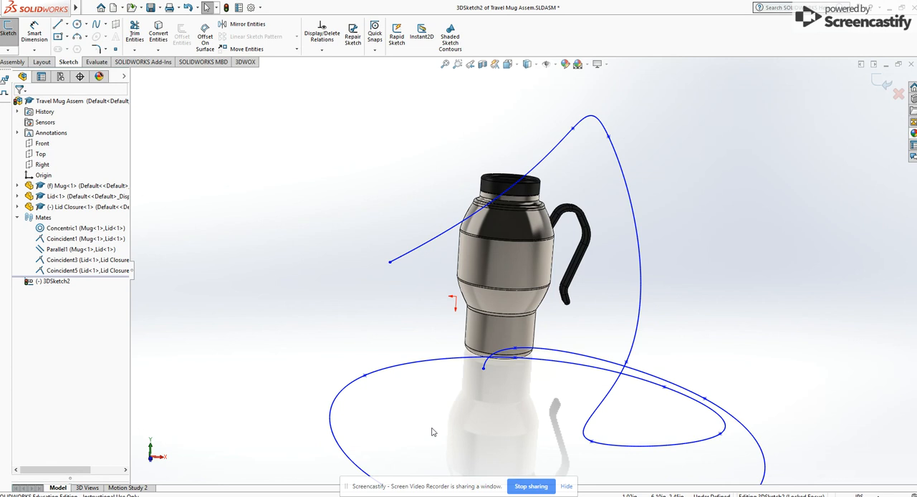
mouse_move(421, 306)
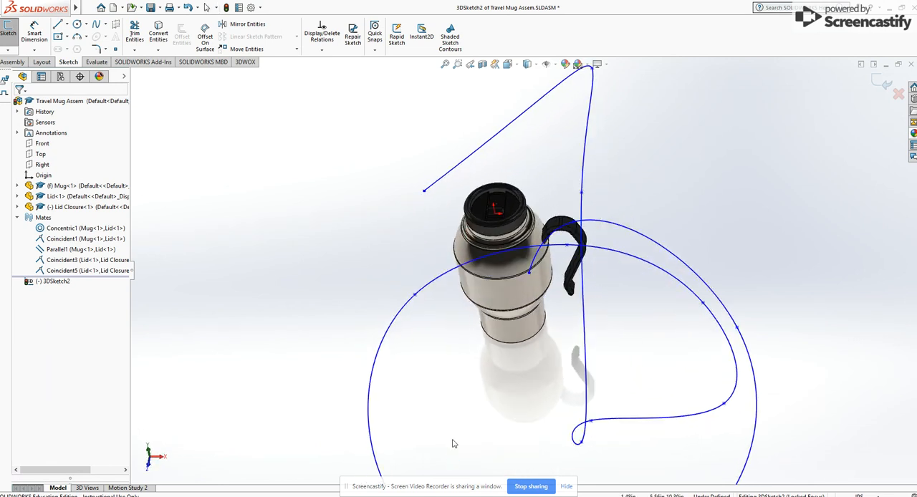
- Select a spline point on the camera path to reposition
left_click(415, 296)
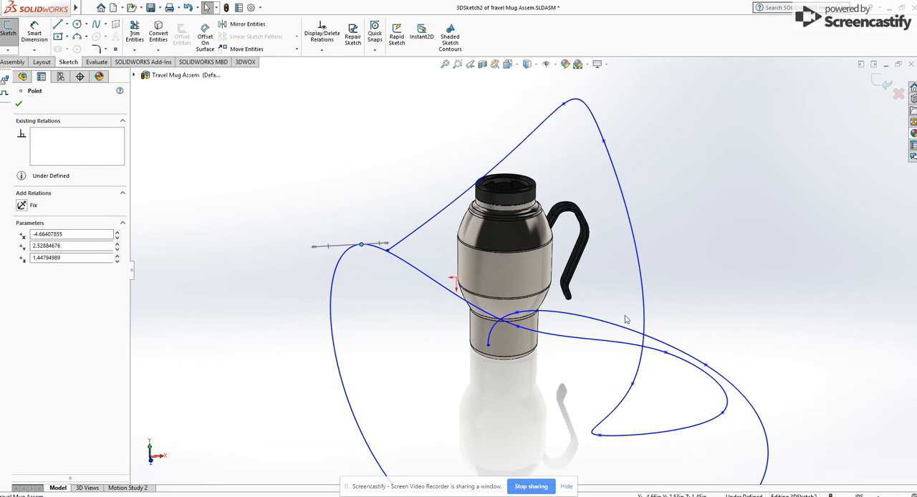
mouse_move(660, 361)
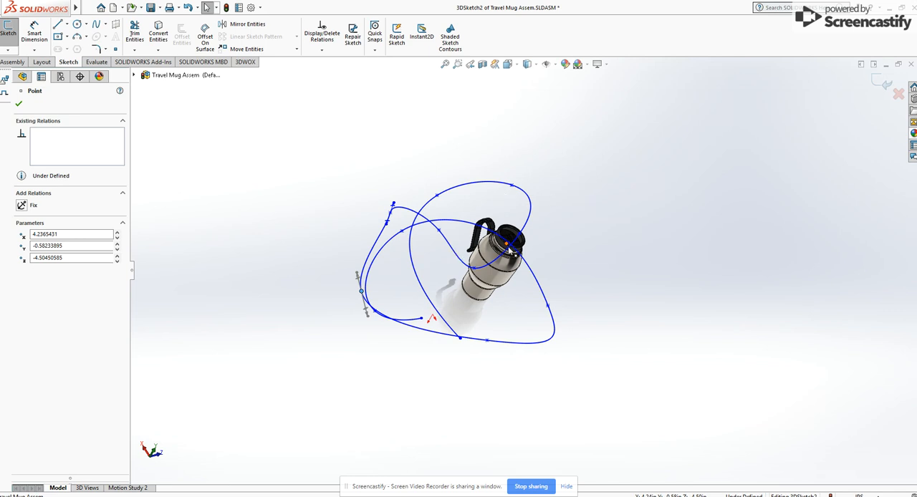
mouse_move(505, 283)
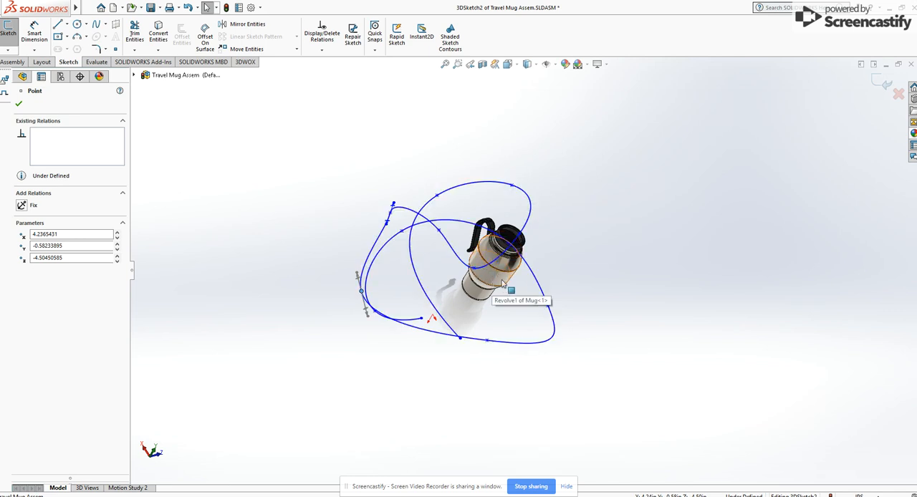